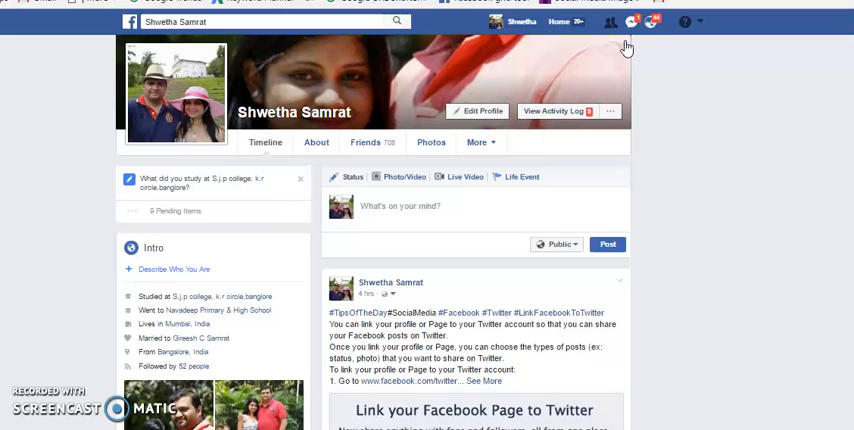
pyautogui.moveTo(712, 44)
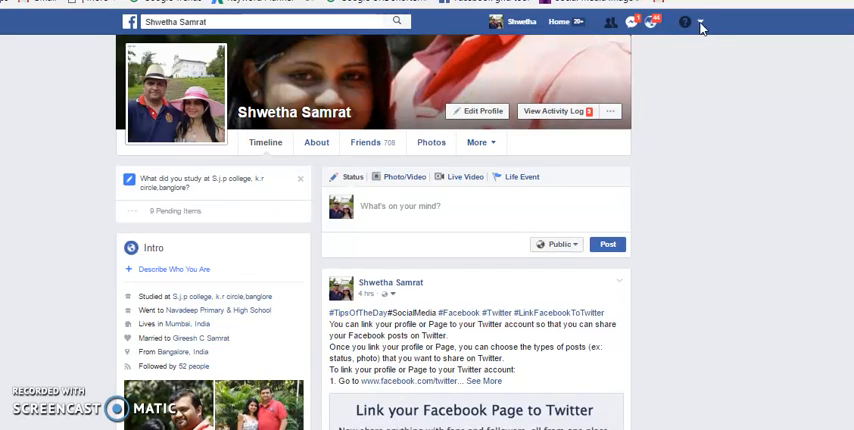
# Reach the general account settings from the top-right account menu
pyautogui.click(700, 22)
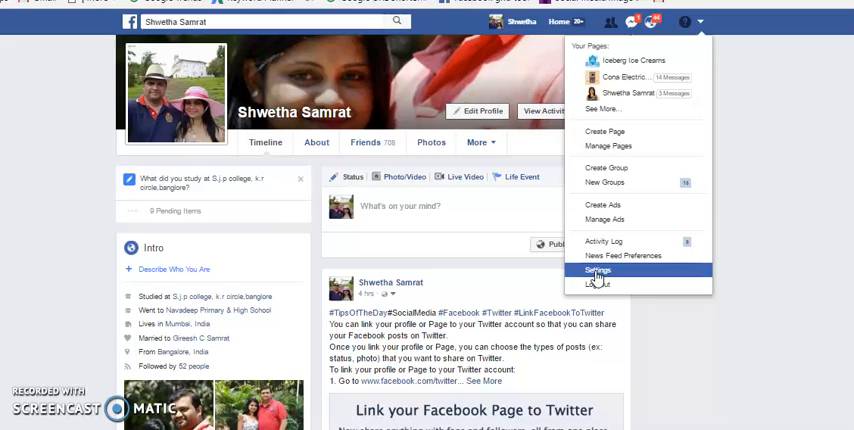
pyautogui.click(596, 272)
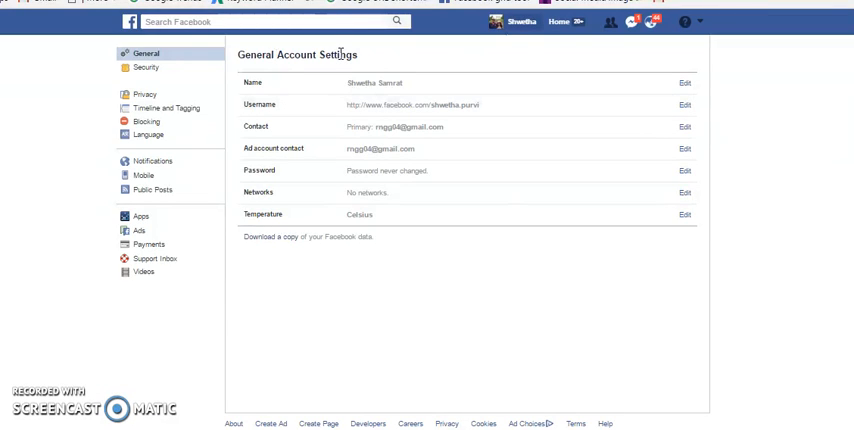
pyautogui.moveTo(282, 40)
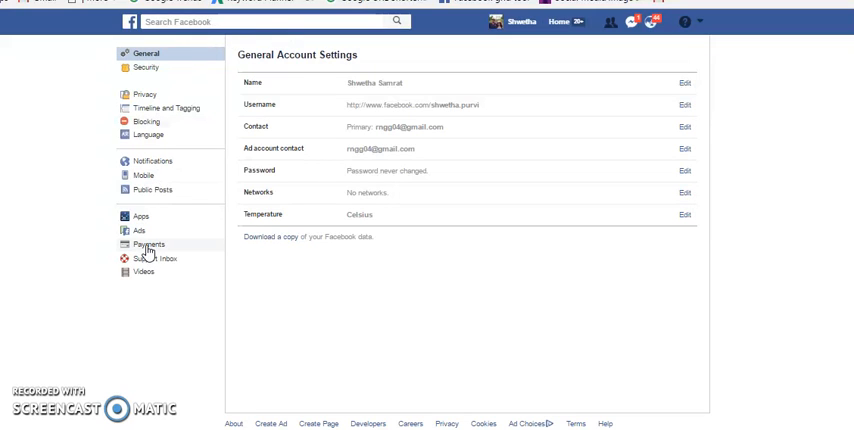
pyautogui.moveTo(148, 252)
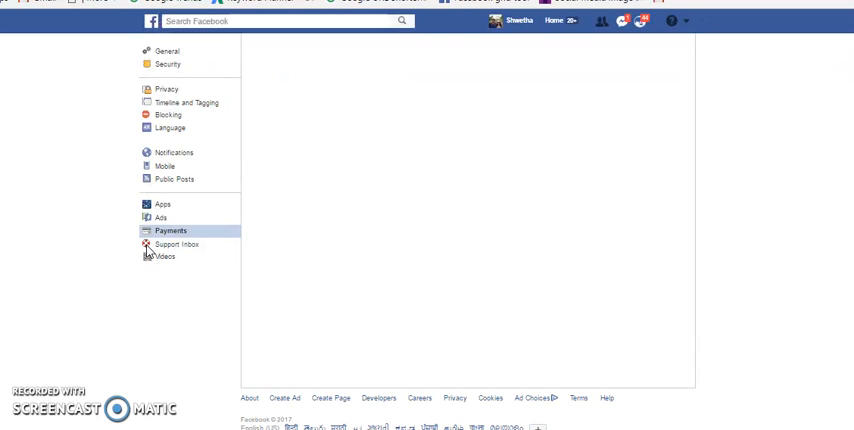
# View the Payments Account Settings showing the MasterCard and Indian Rupee, then start adding another card
pyautogui.click(170, 232)
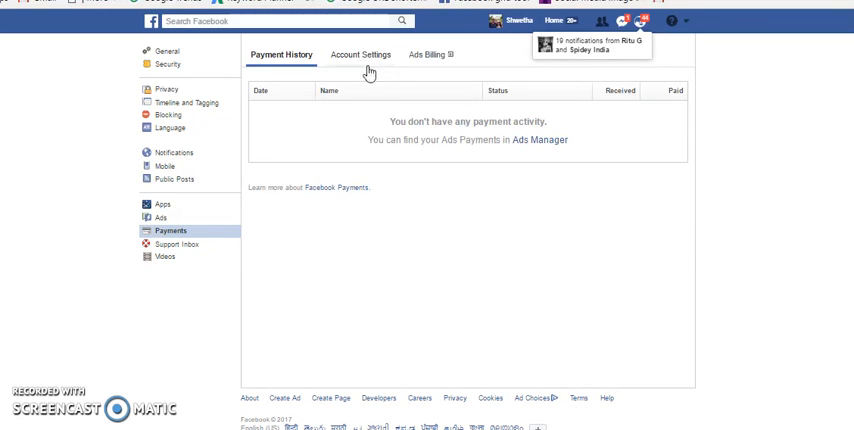
pyautogui.click(360, 54)
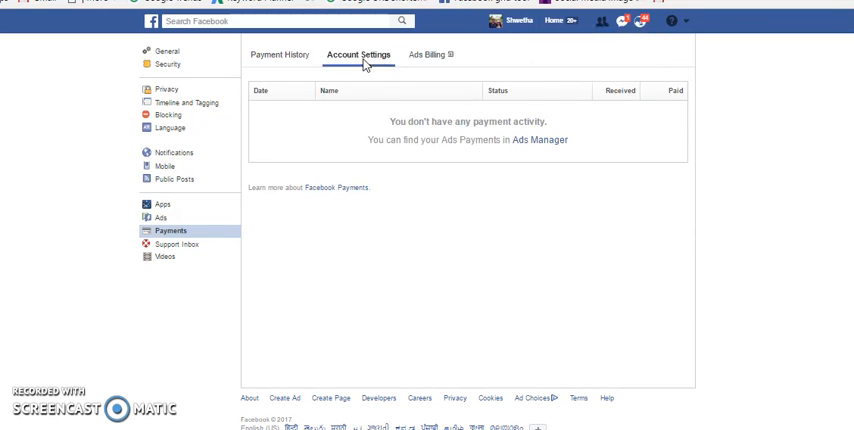
pyautogui.click(358, 56)
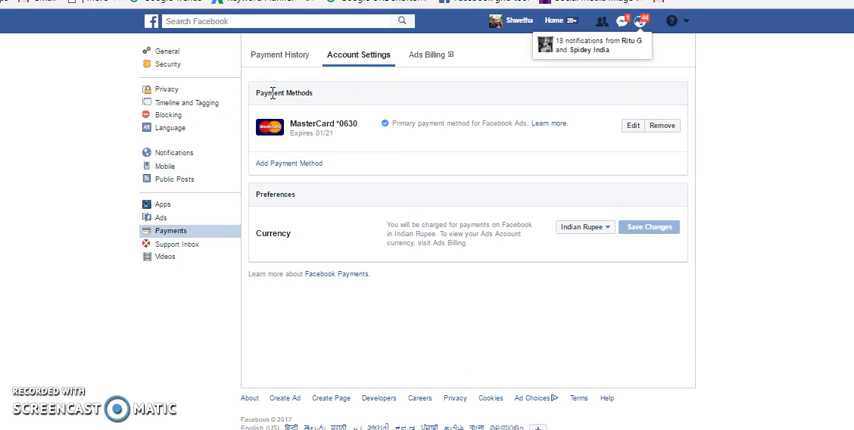
pyautogui.moveTo(548, 108)
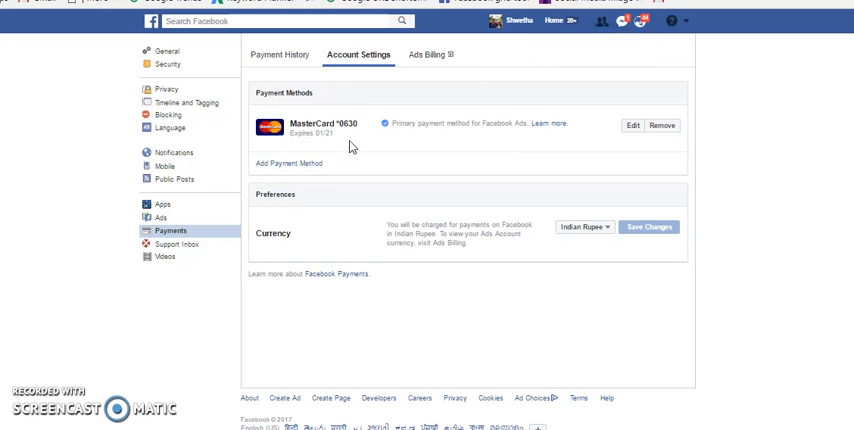
pyautogui.click(288, 164)
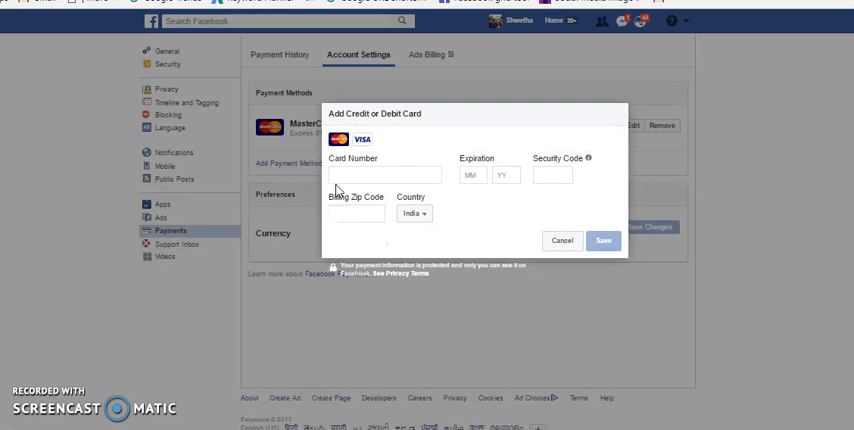
pyautogui.moveTo(492, 176)
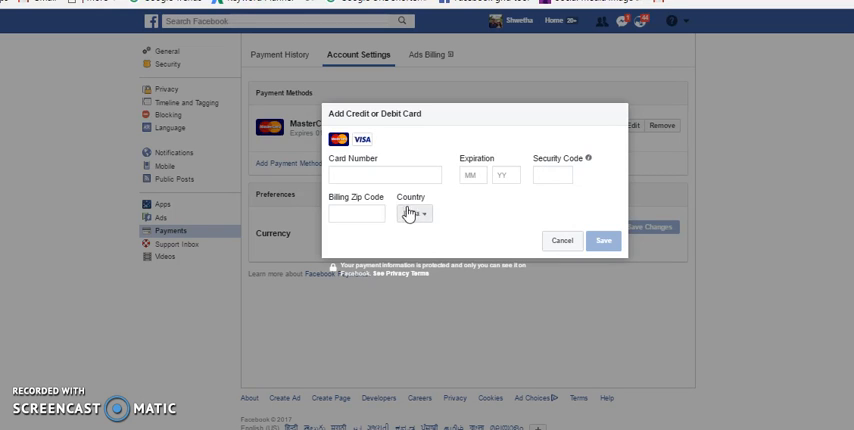
pyautogui.click(414, 212)
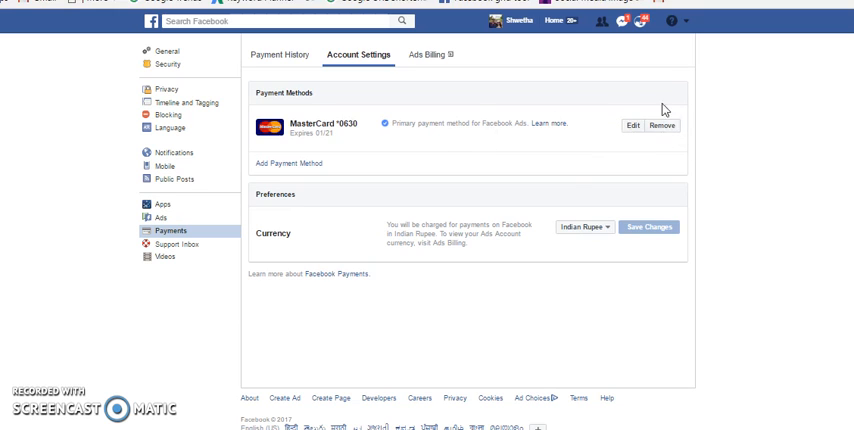
pyautogui.moveTo(632, 126)
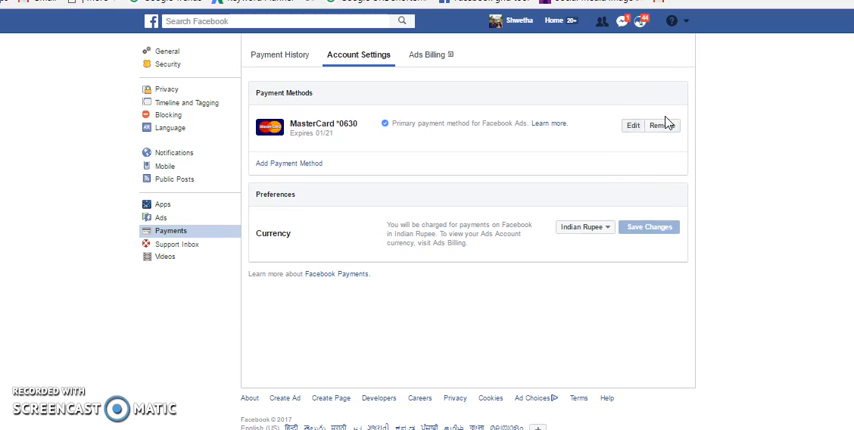
pyautogui.moveTo(678, 146)
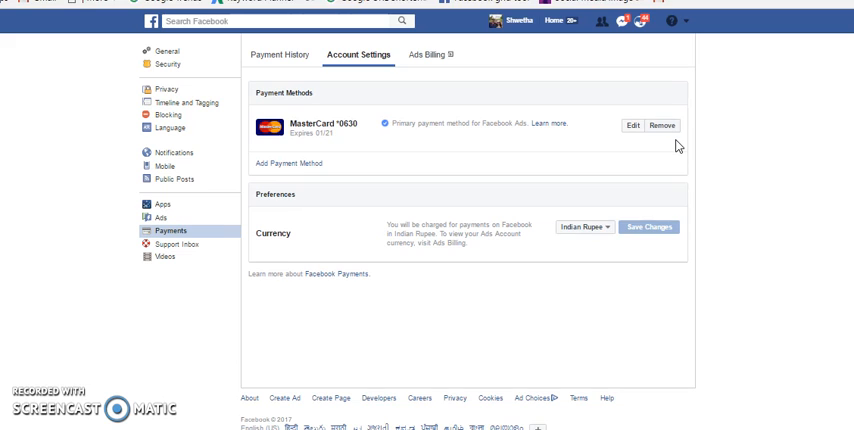